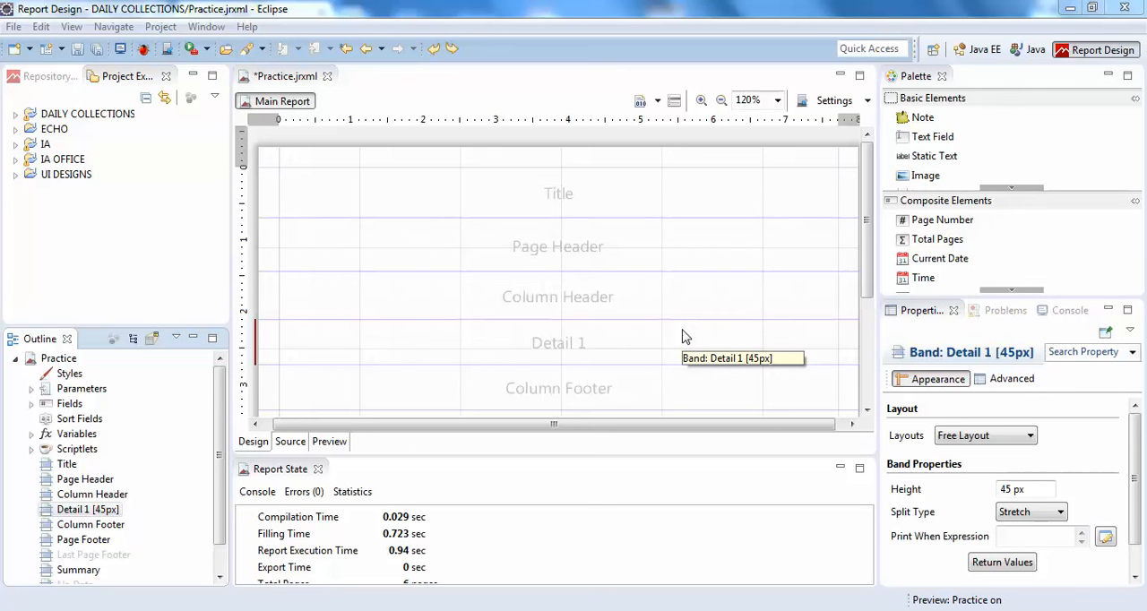
mouse_move(685, 330)
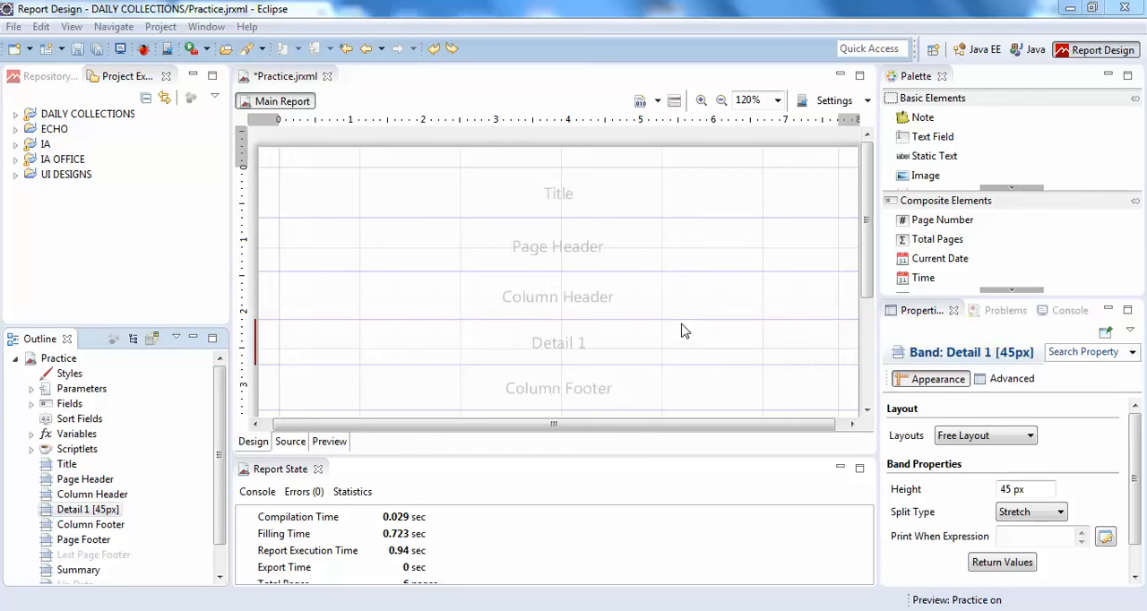
Step: Review the Title band properties and the fields read from the dataset query
click(557, 193)
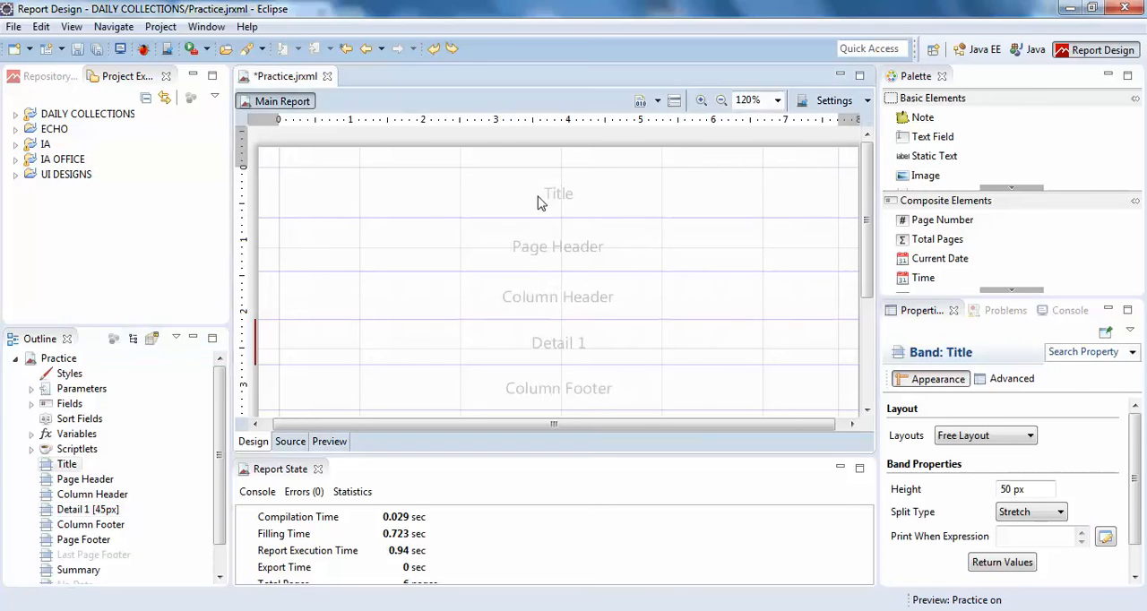
scroll(down, 3)
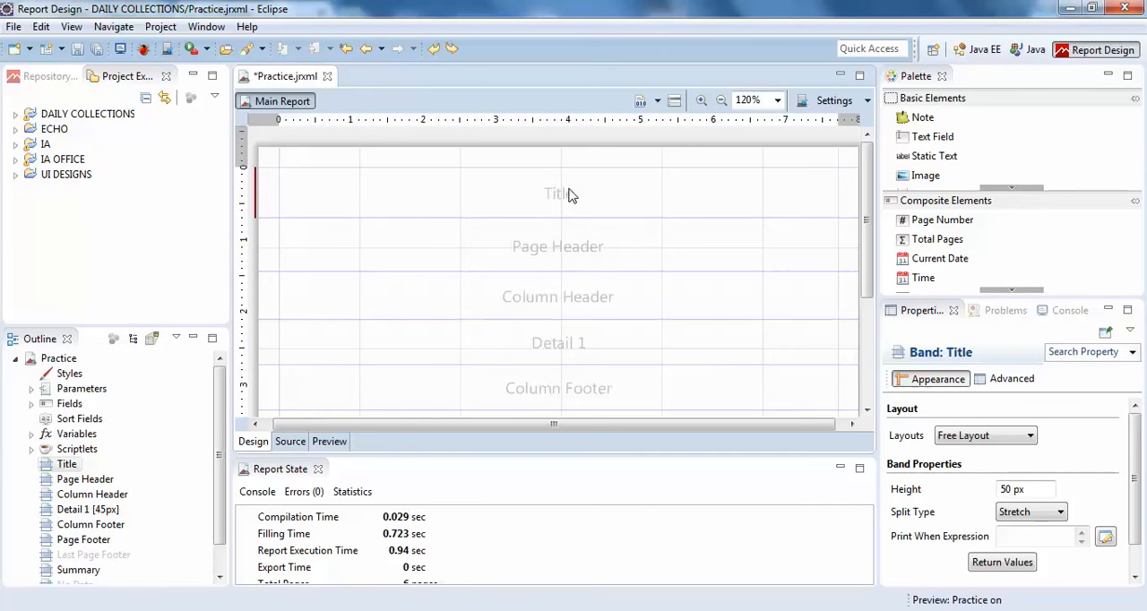
mouse_move(592, 263)
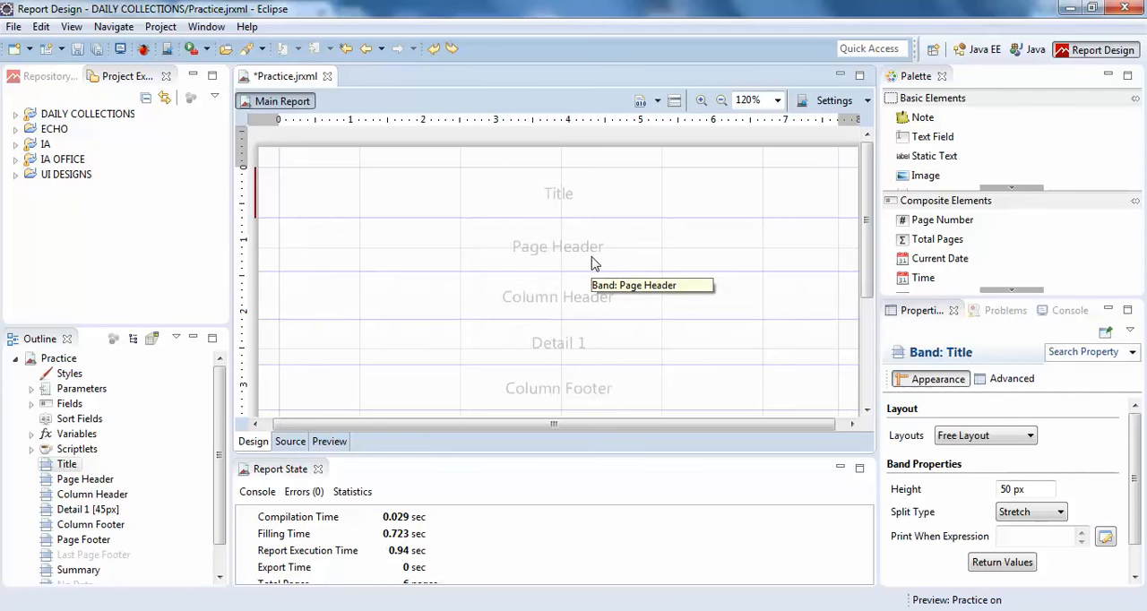
mouse_move(887, 229)
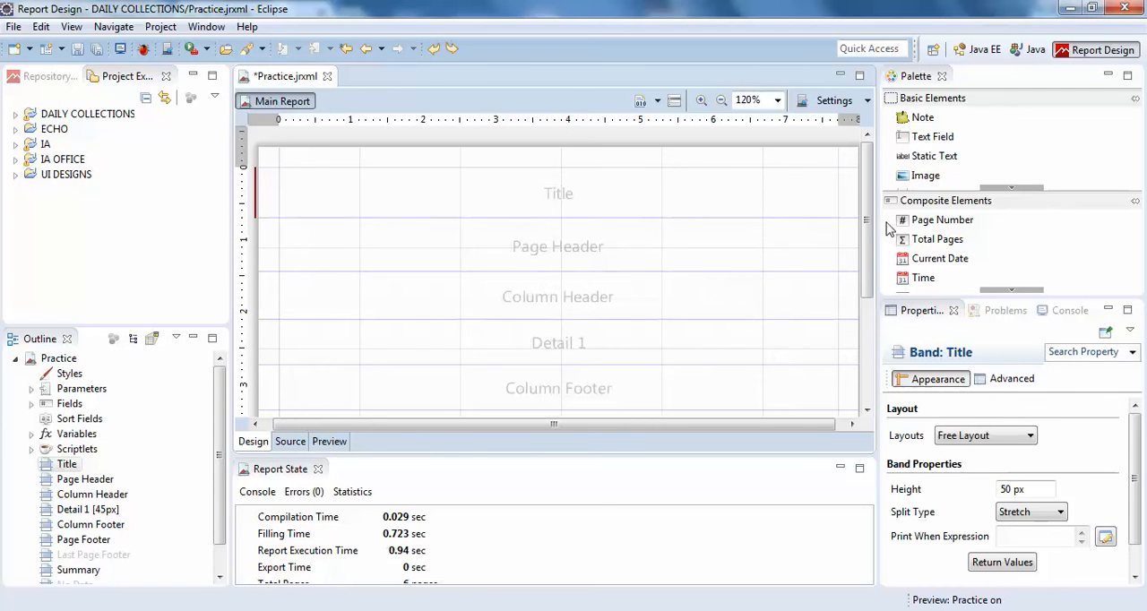
mouse_move(835, 206)
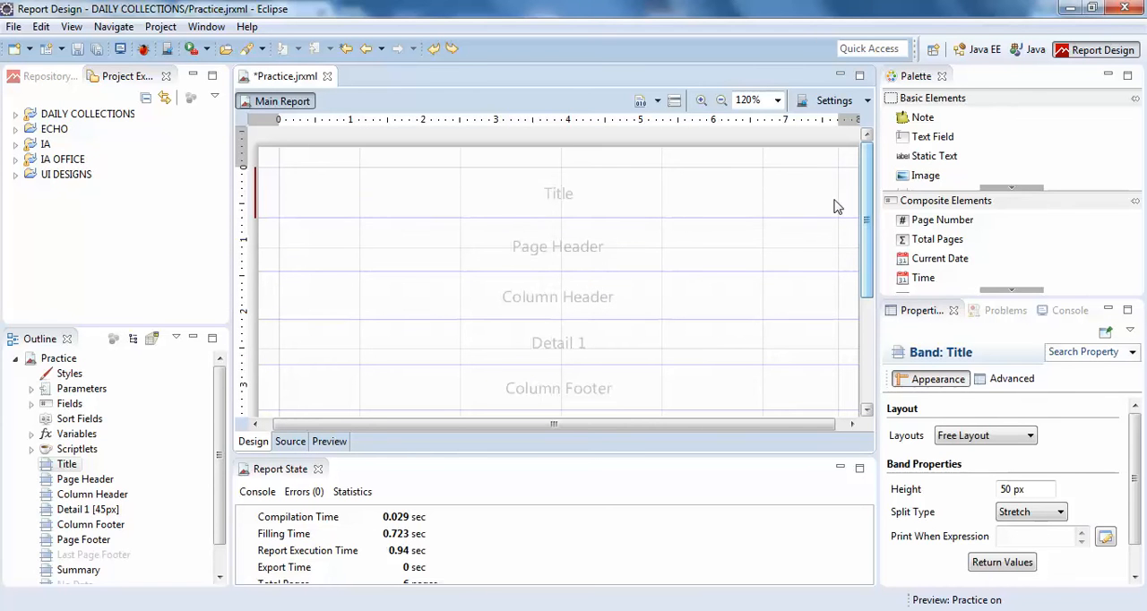
mouse_move(602, 197)
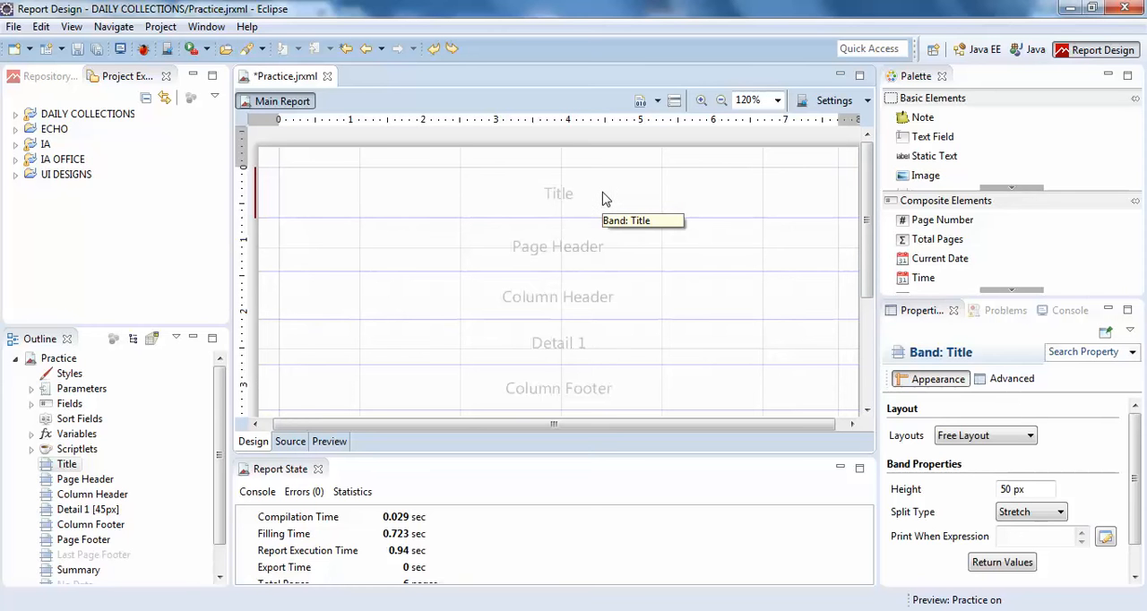
mouse_move(475, 466)
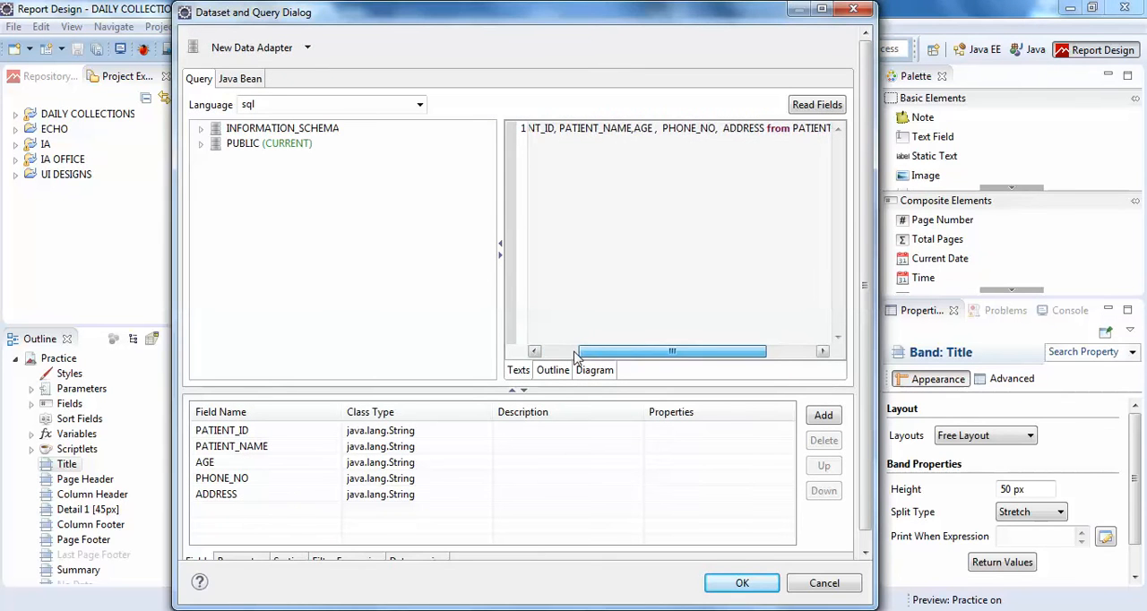
click(222, 477)
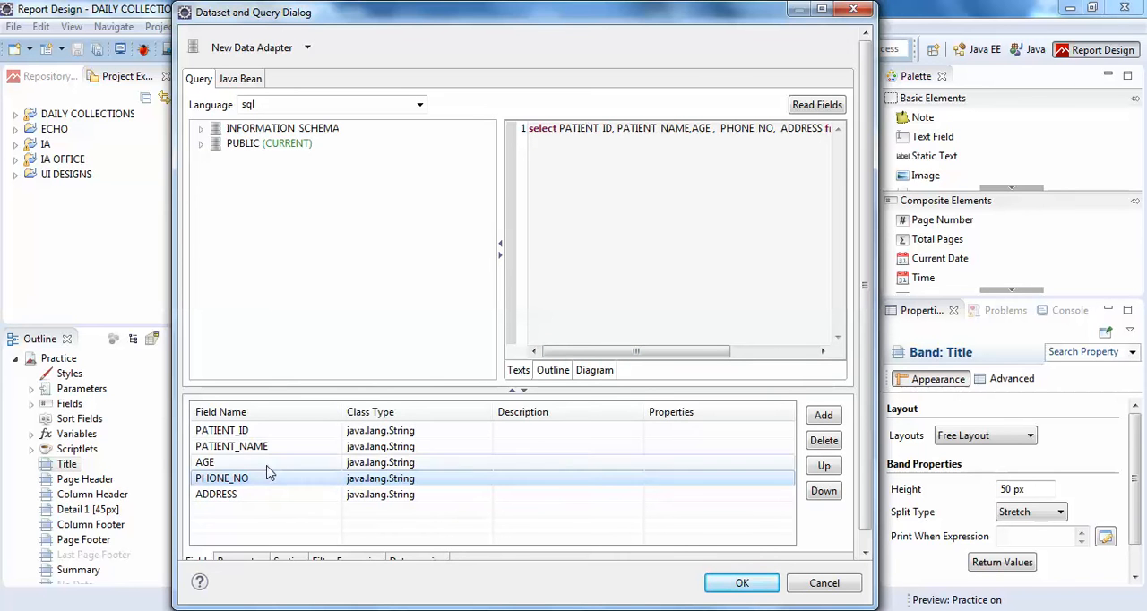
click(222, 430)
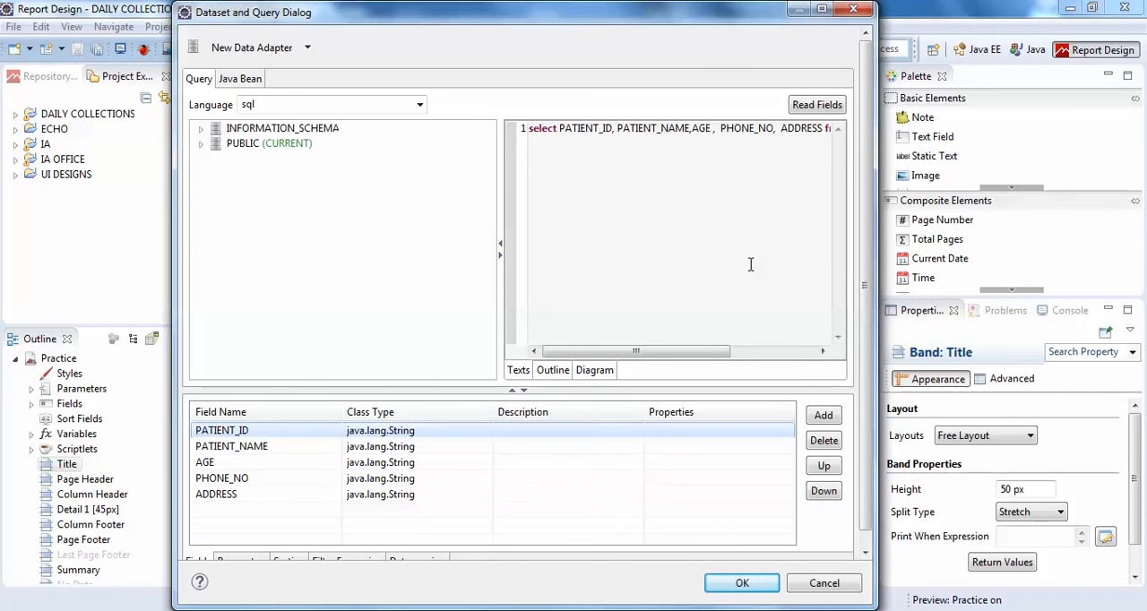
click(741, 582)
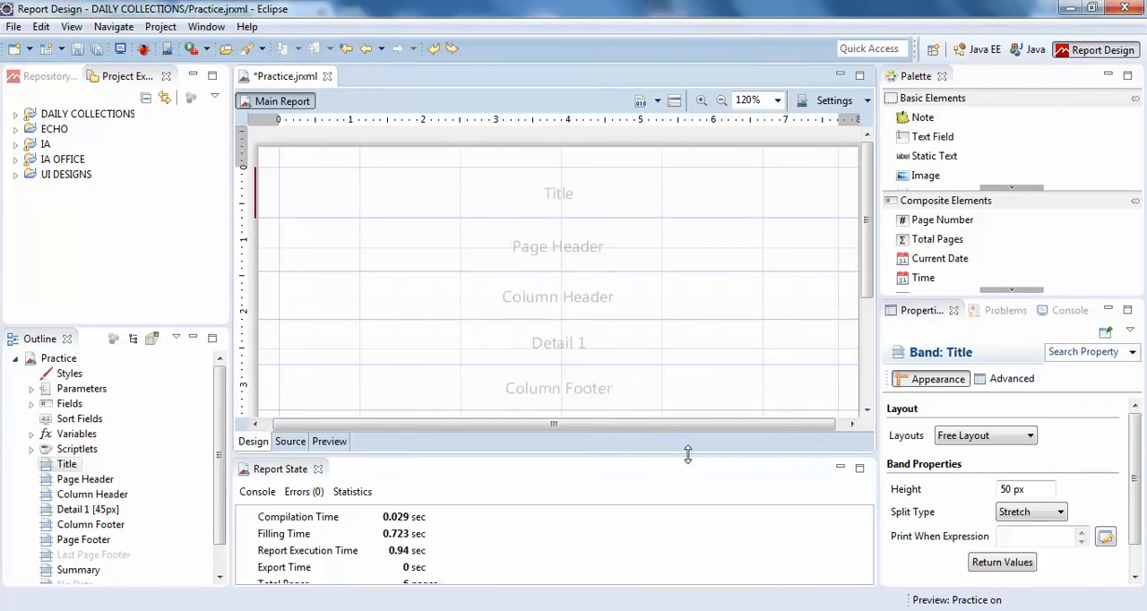
mouse_move(70, 404)
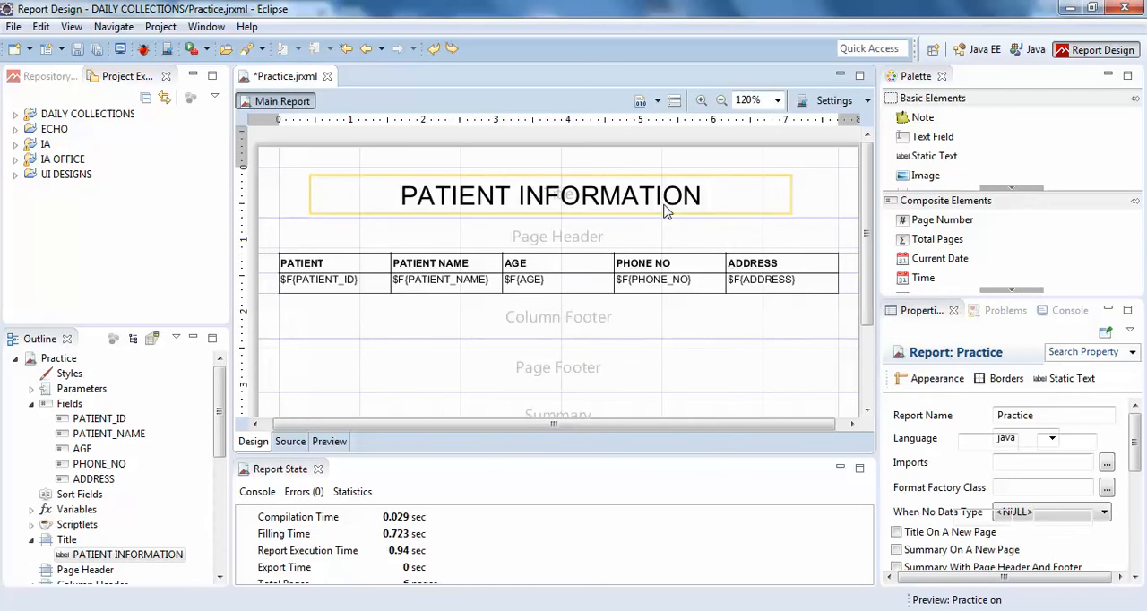
Step: Select the PATIENT INFORMATION title, then the detail row and its PATIENT_ID field
click(548, 195)
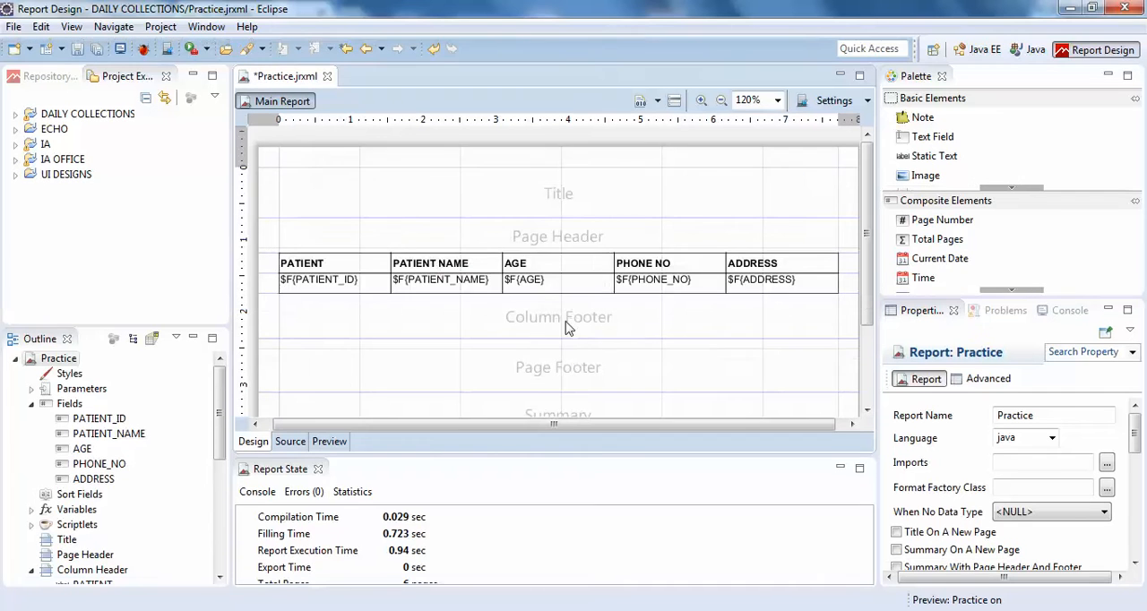
mouse_move(265, 294)
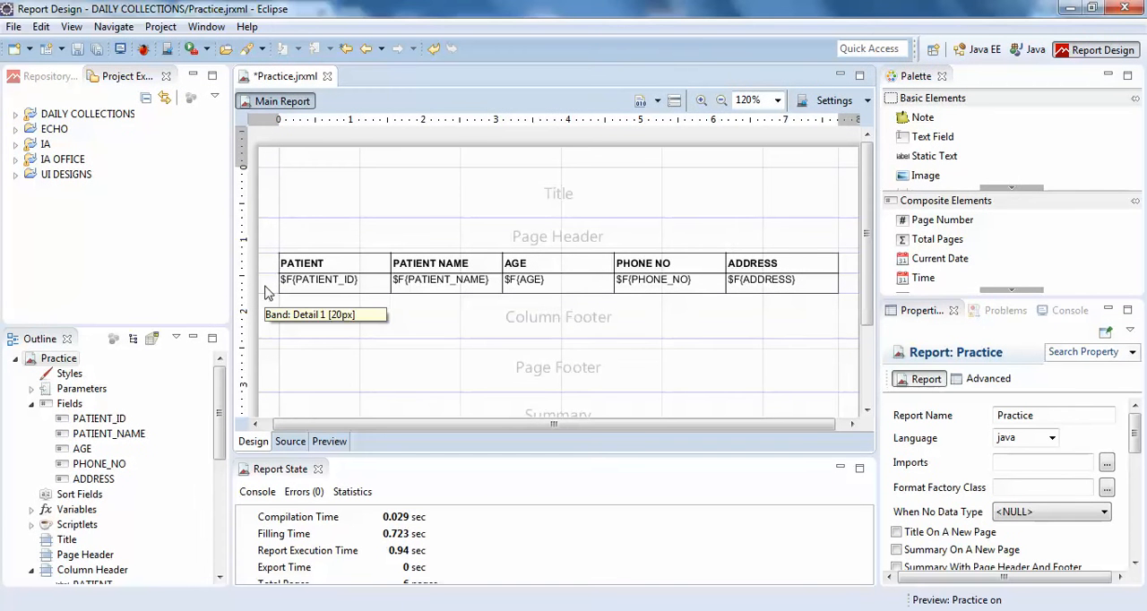
click(319, 280)
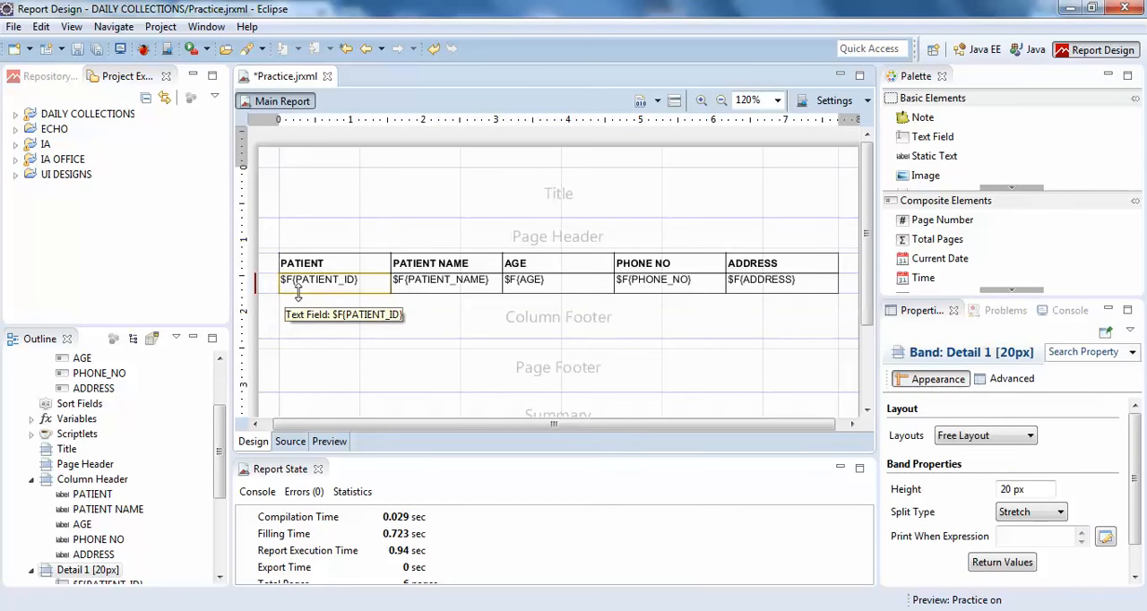
click(301, 261)
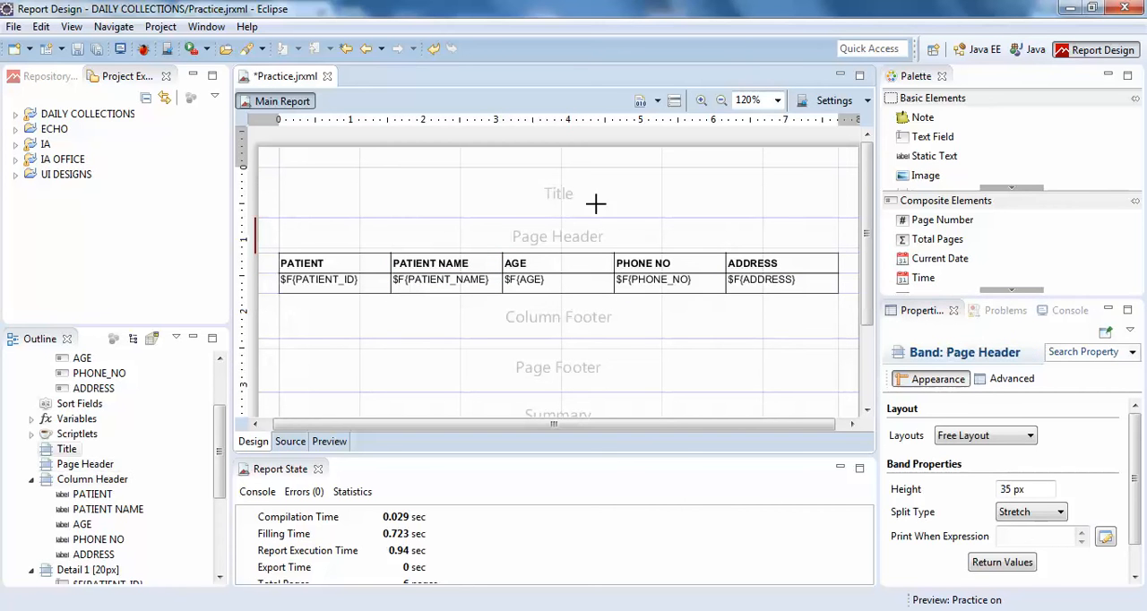
Step: Add a 'PATIENT INFORMATION' static text in the Title band at font size 26, bold
click(559, 183)
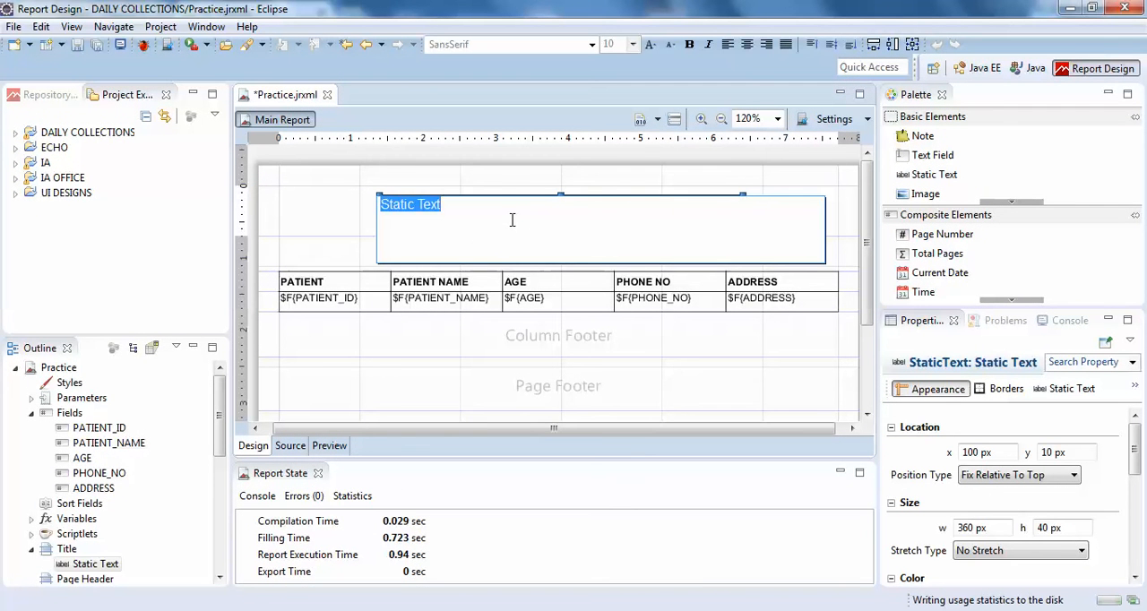
text(PATIENT IN)
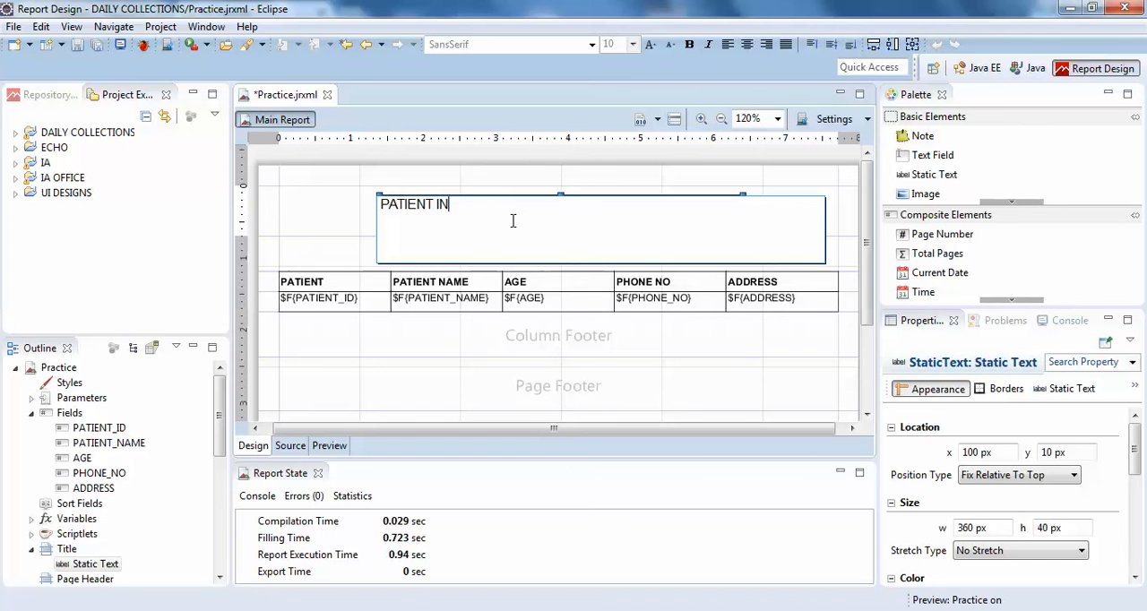
text(FORMATION)
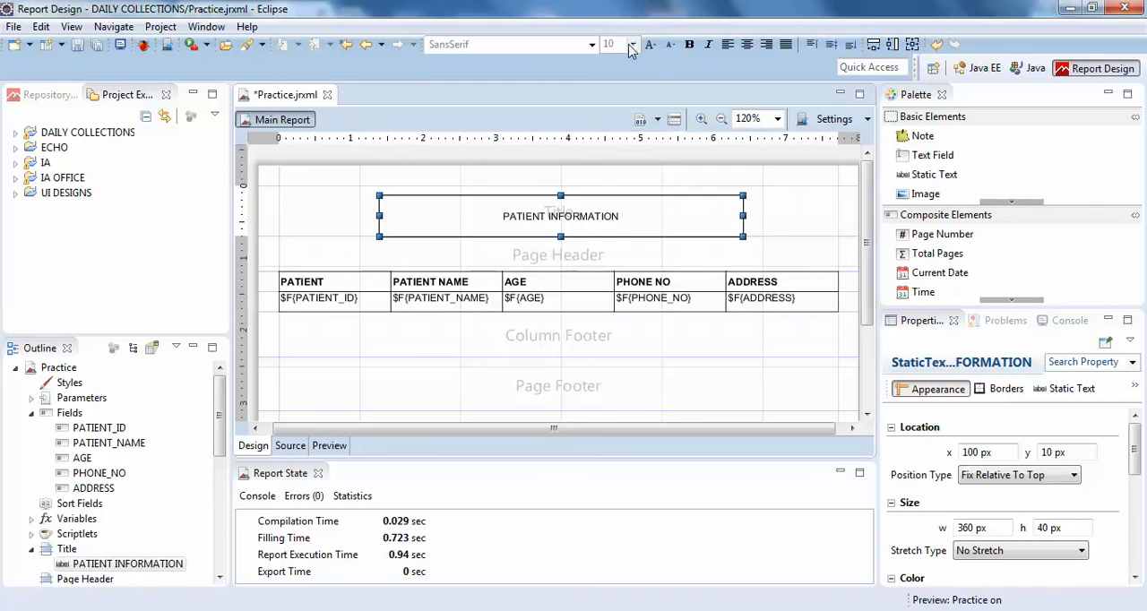
text(26)
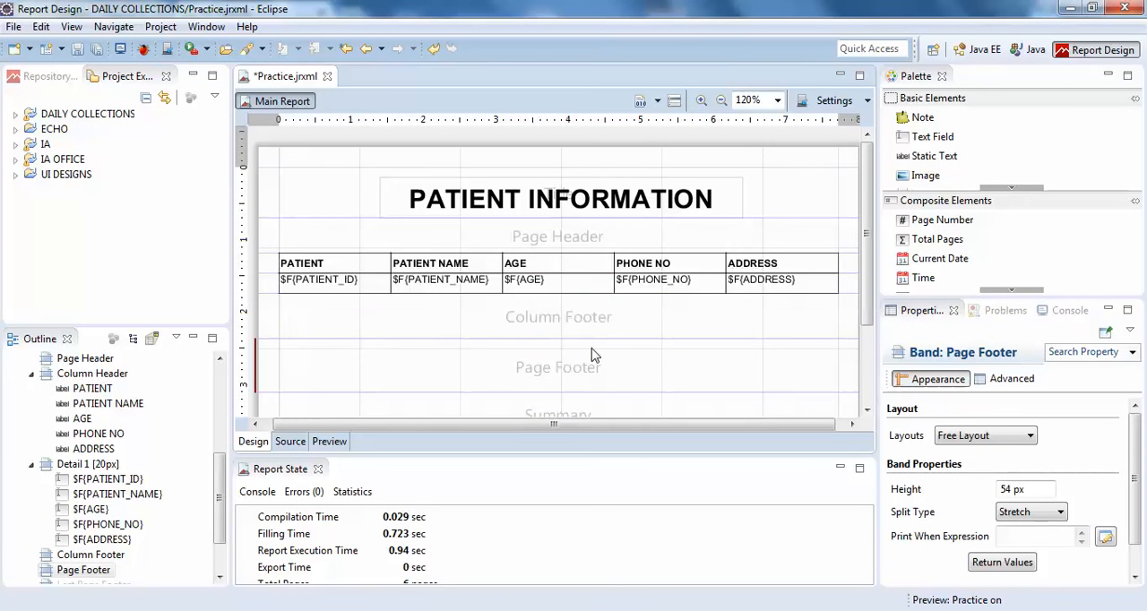
mouse_move(510, 385)
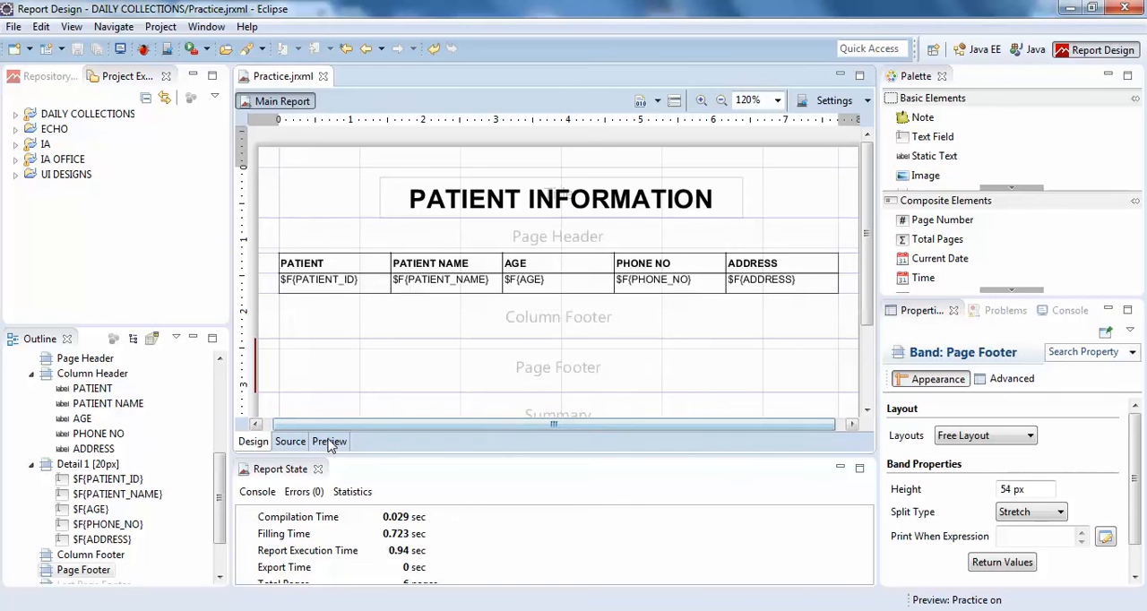
click(329, 441)
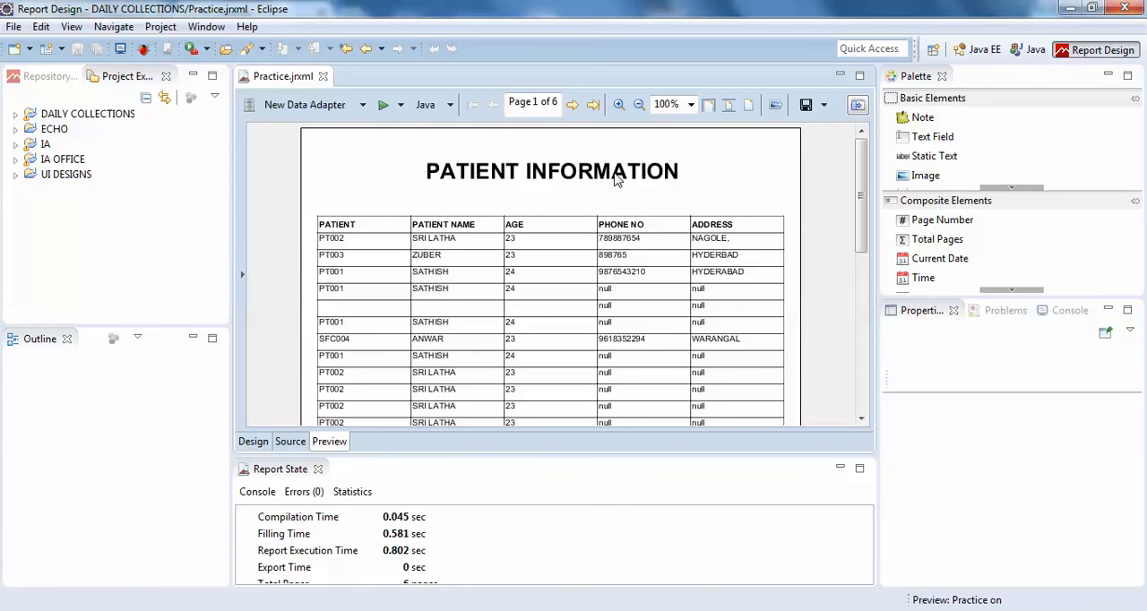
scroll(down, 3)
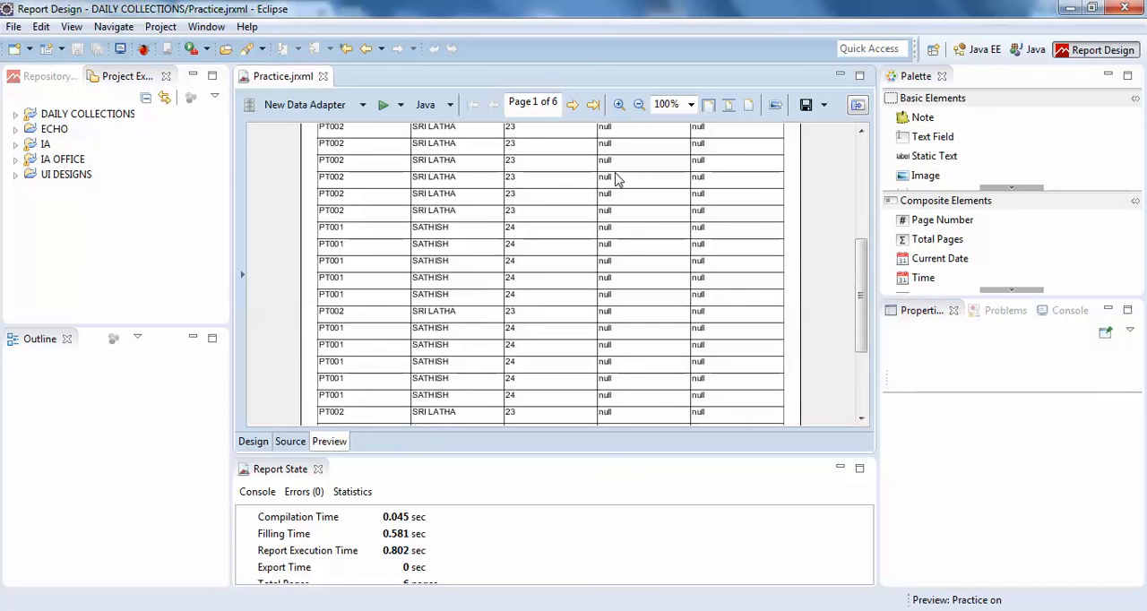
scroll(down, 3)
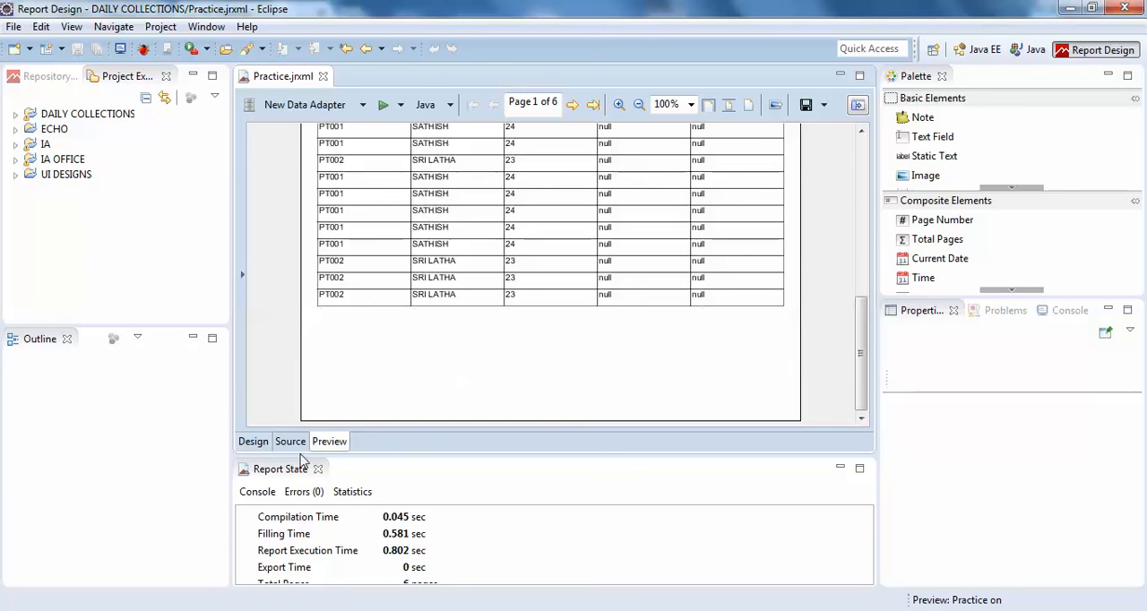
click(573, 104)
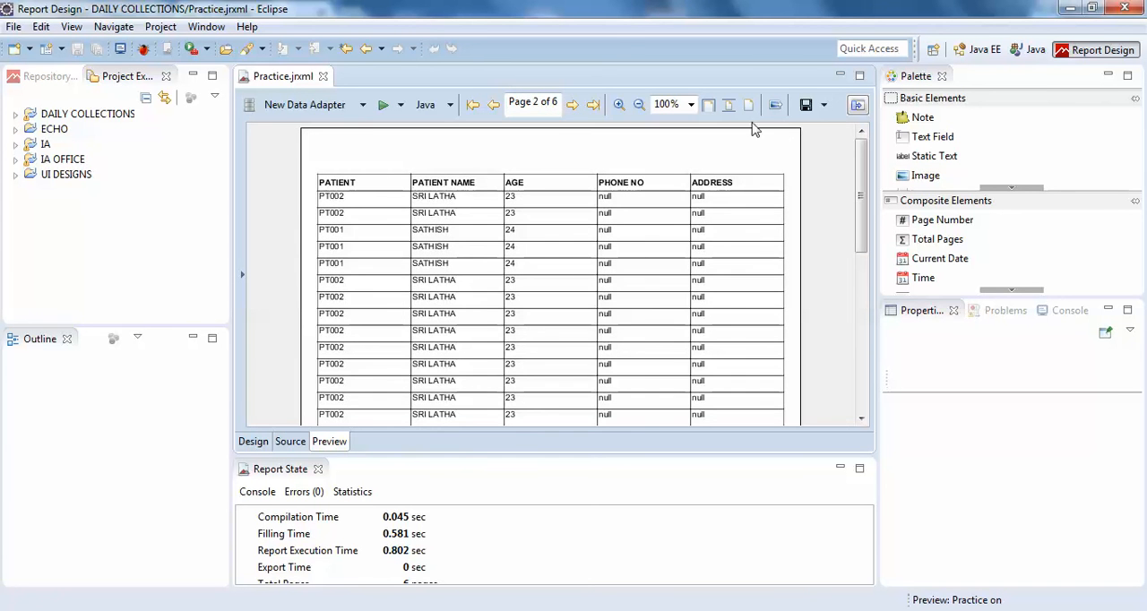
mouse_move(526, 146)
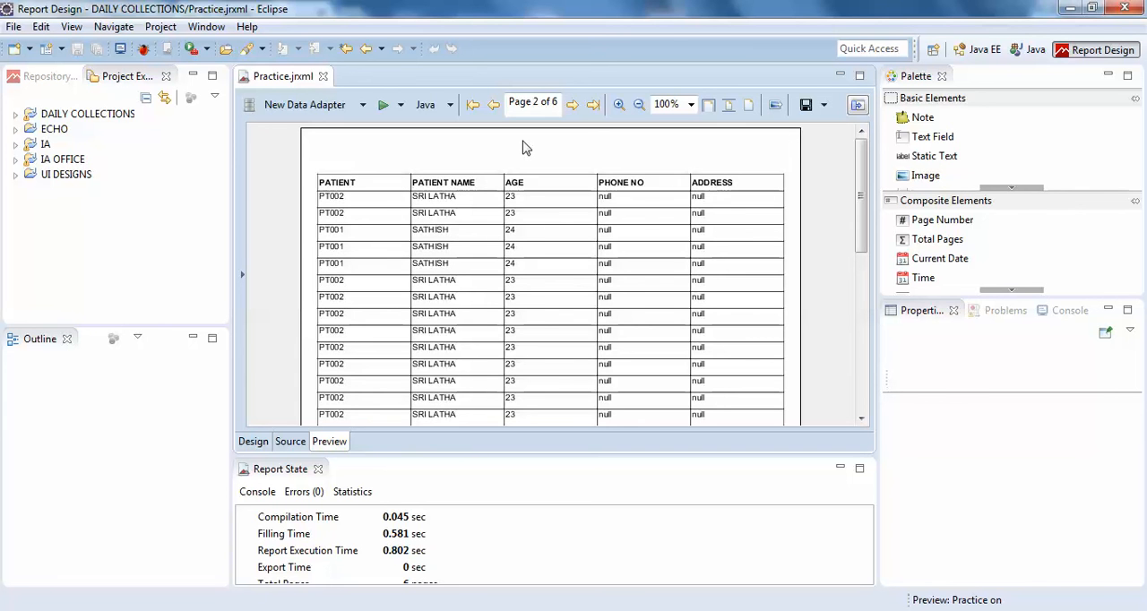
click(569, 104)
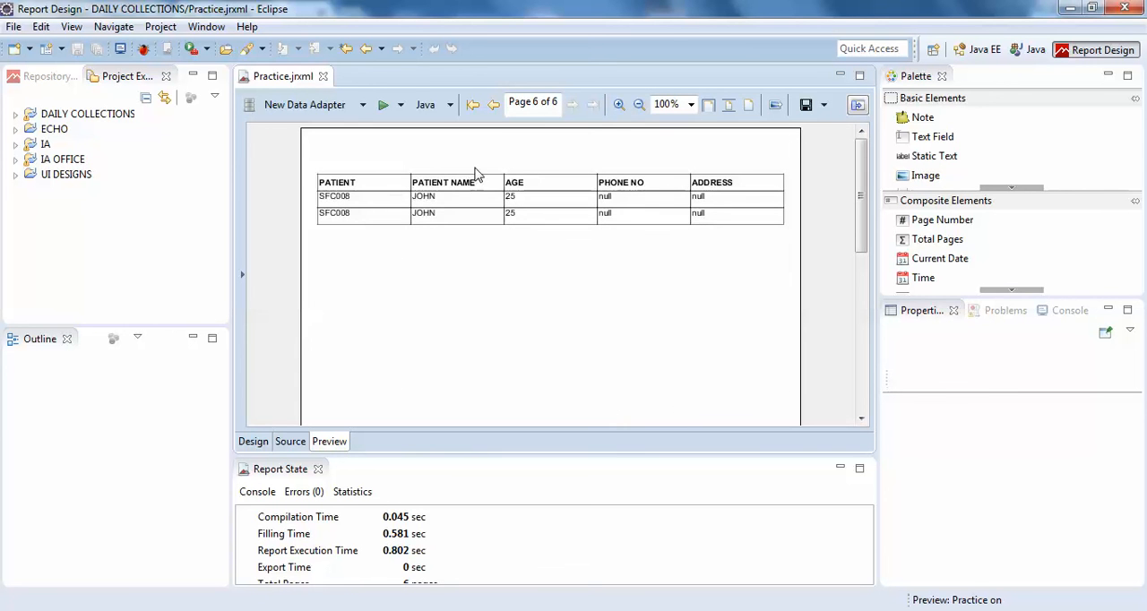
mouse_move(860, 183)
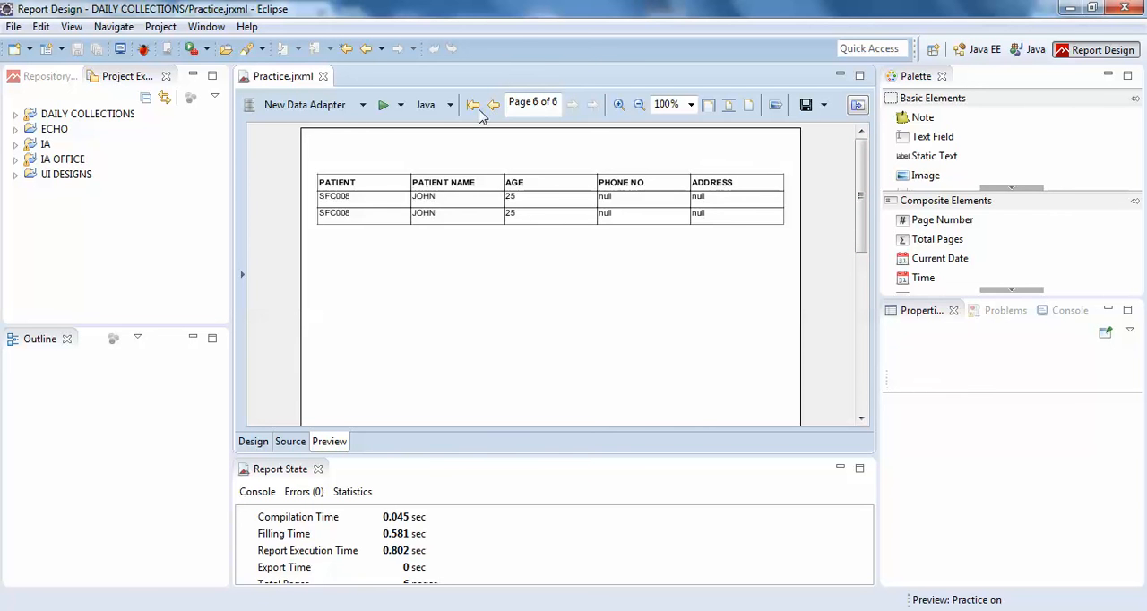
click(471, 104)
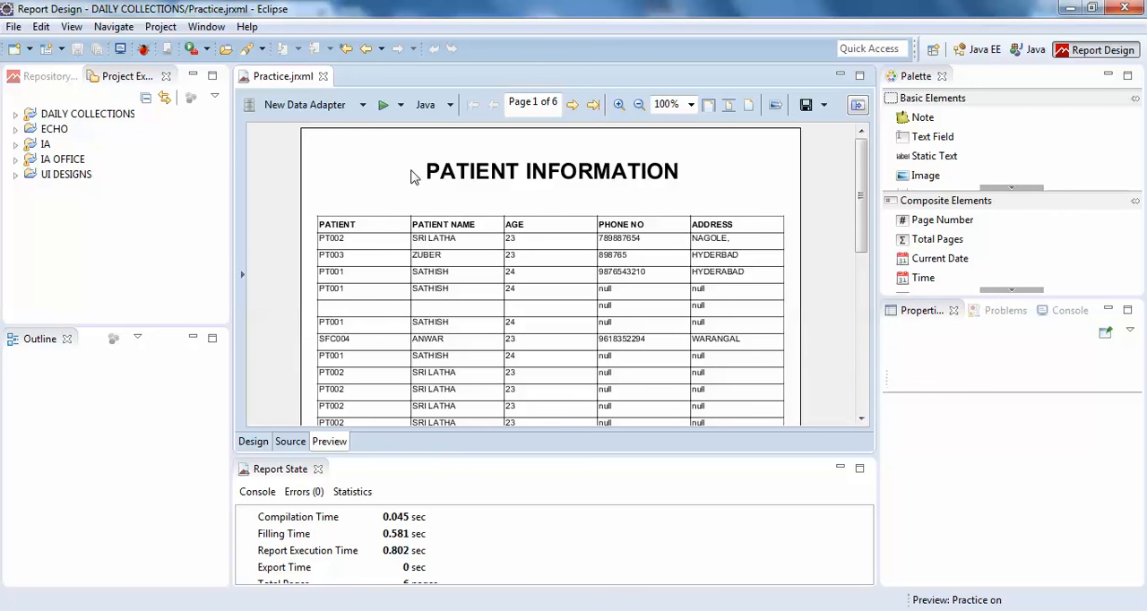
mouse_move(699, 215)
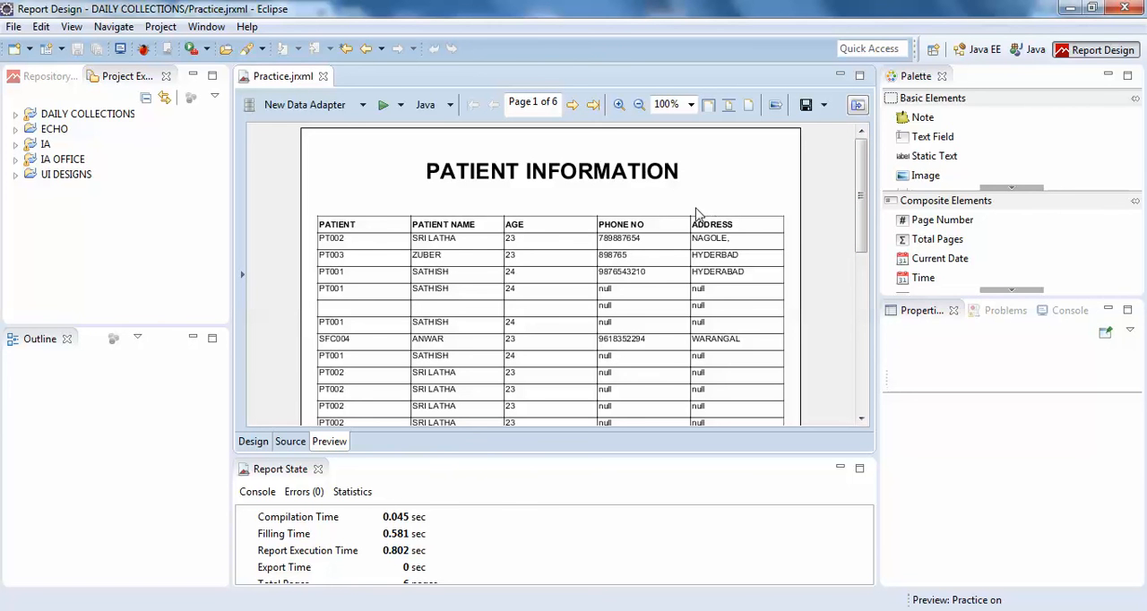
mouse_move(631, 229)
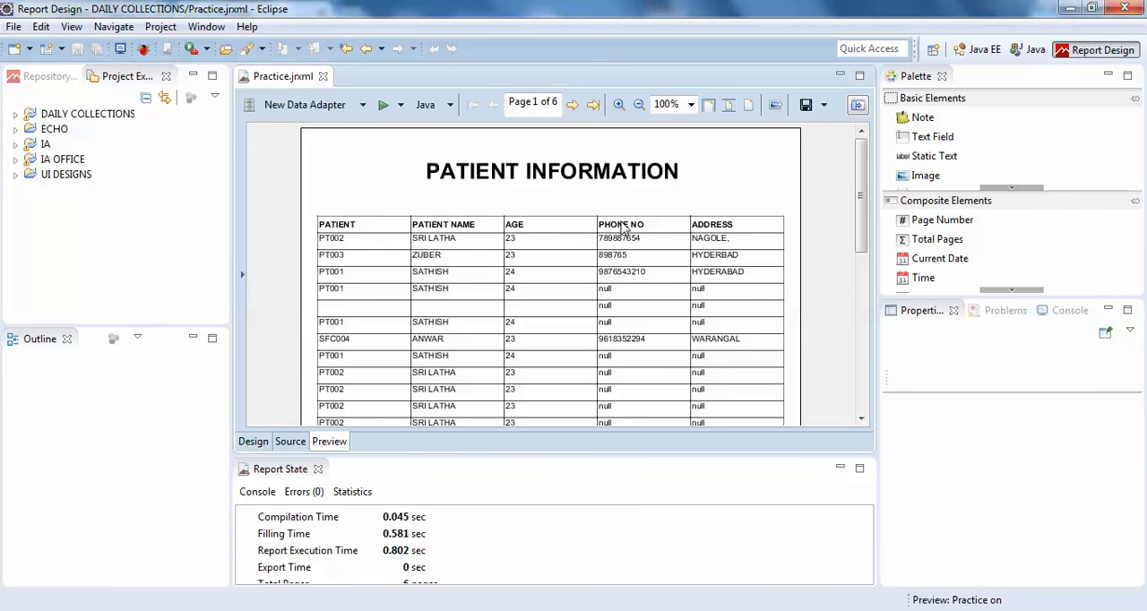
mouse_move(568, 235)
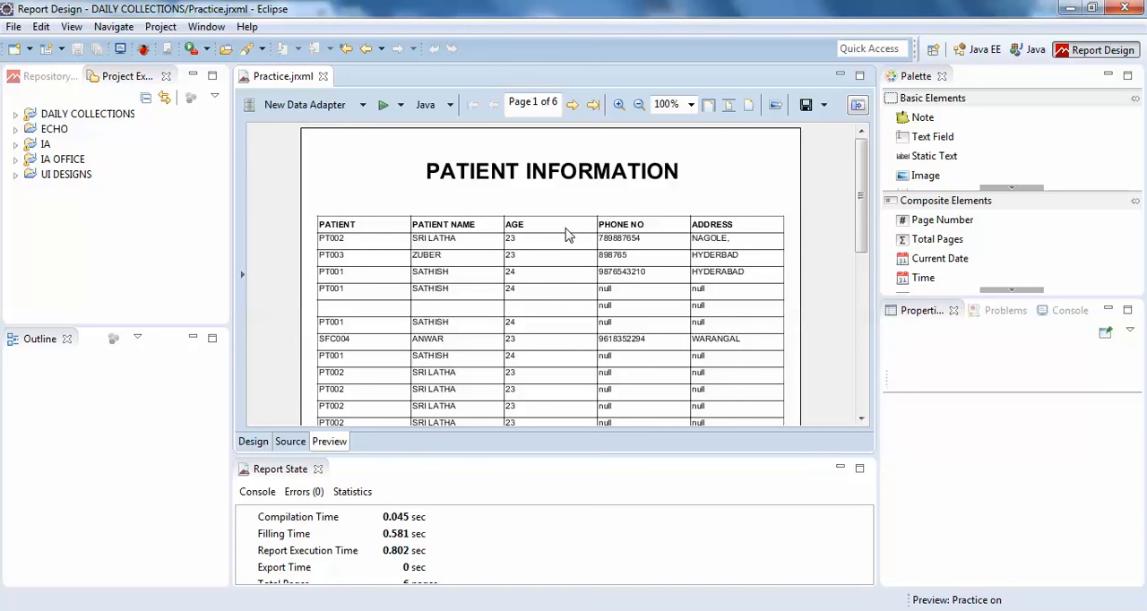
click(254, 441)
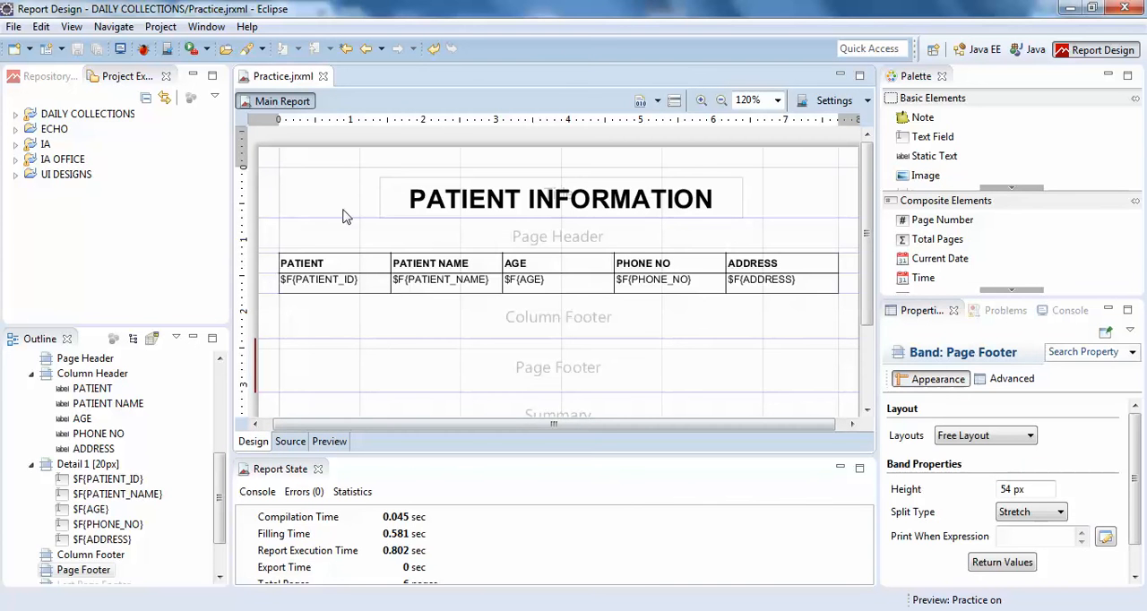
Step: Select the Title band to confirm its 40 px height
click(559, 197)
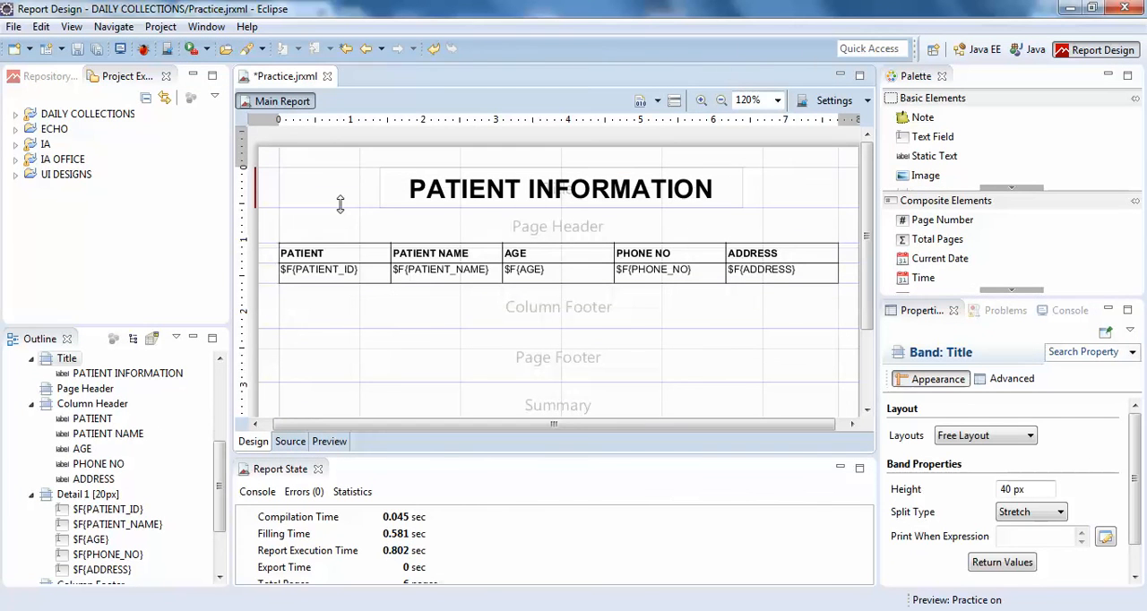
mouse_move(797, 190)
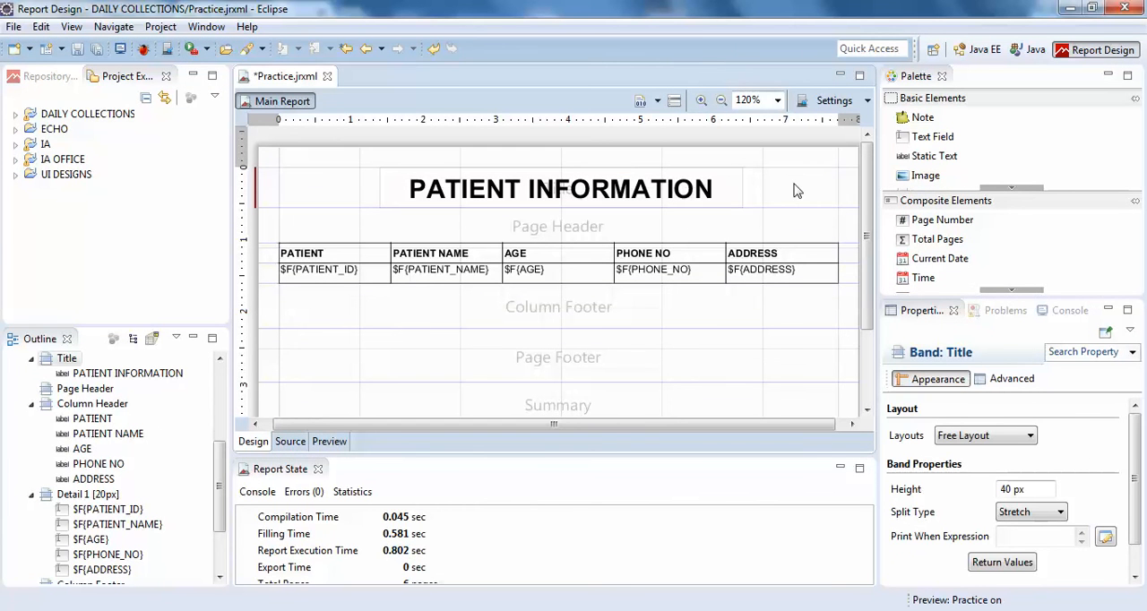
mouse_move(824, 193)
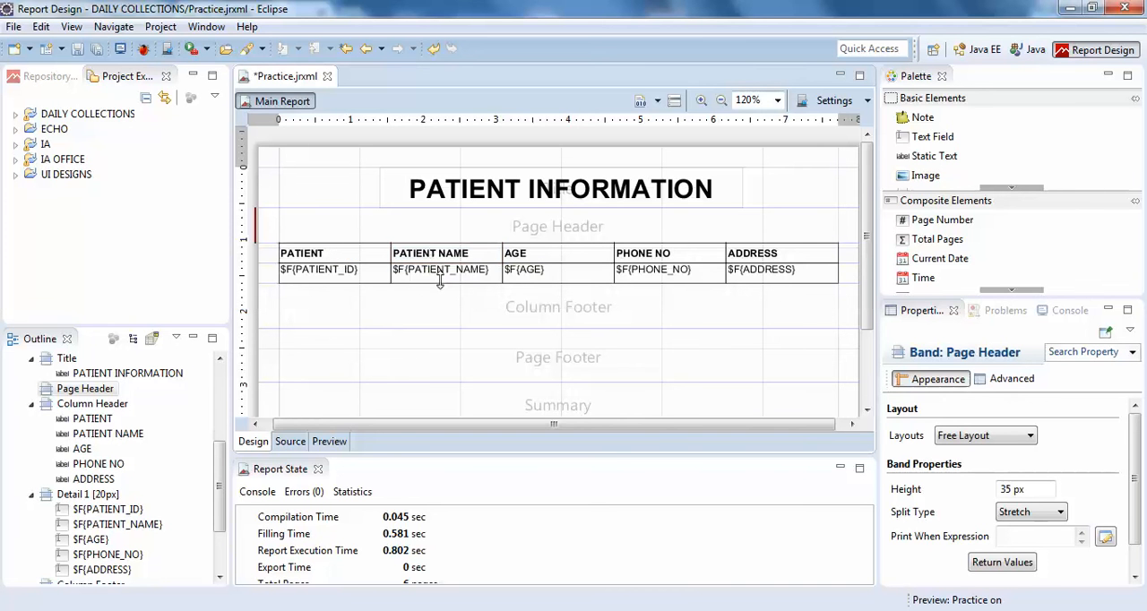
mouse_move(538, 396)
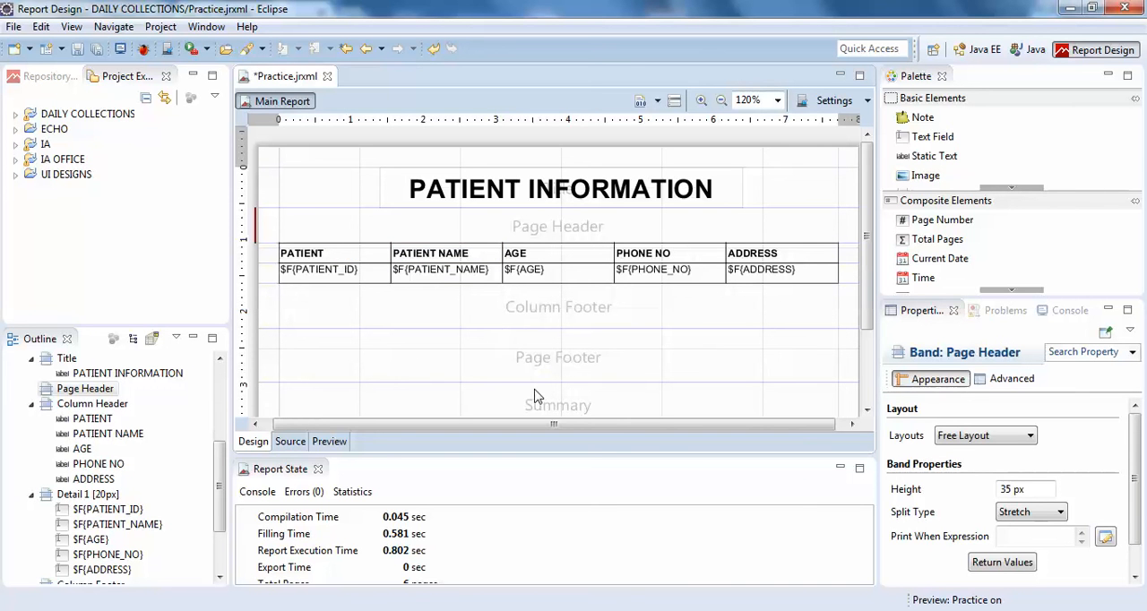